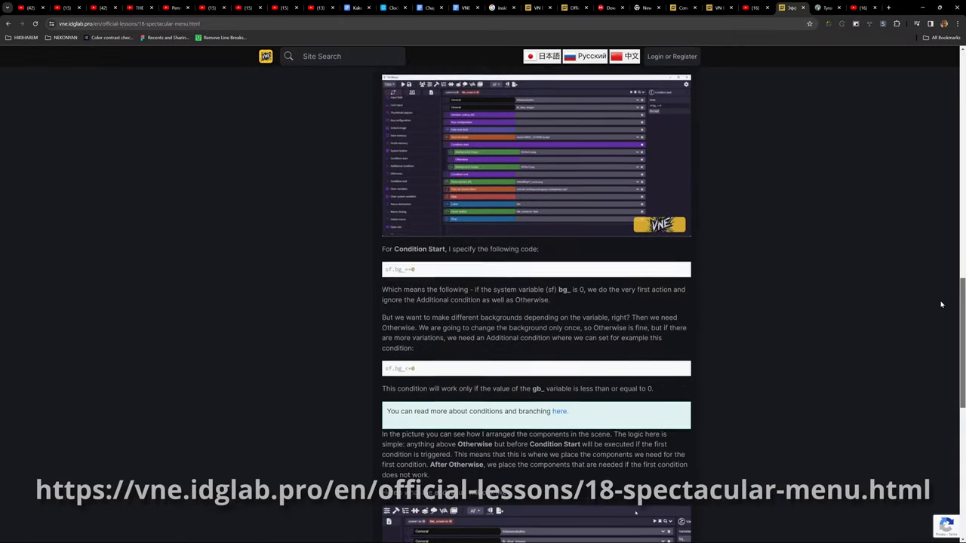
Scroll the lesson 18 page down to the Condition Start explanation and end-result screenshot.
scroll(down, 3)
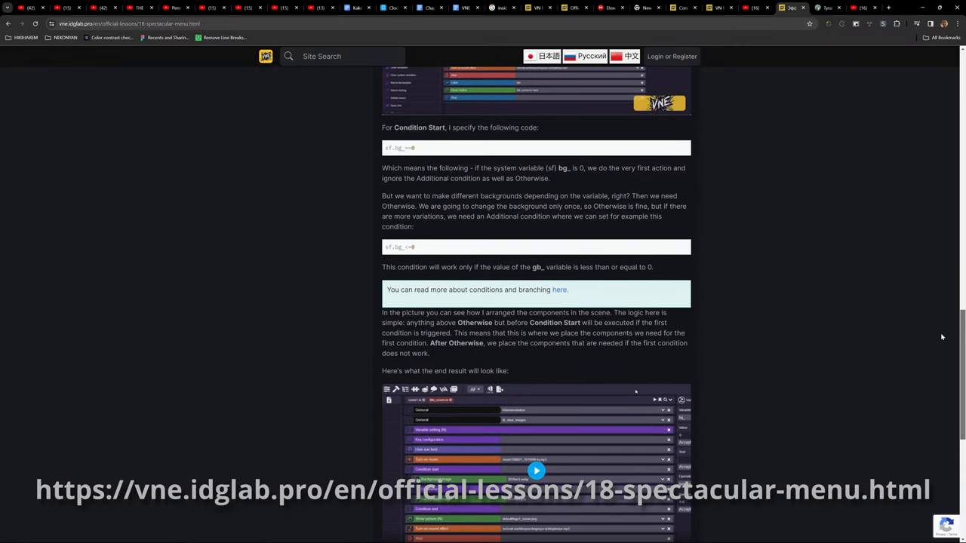
scroll(down, 3)
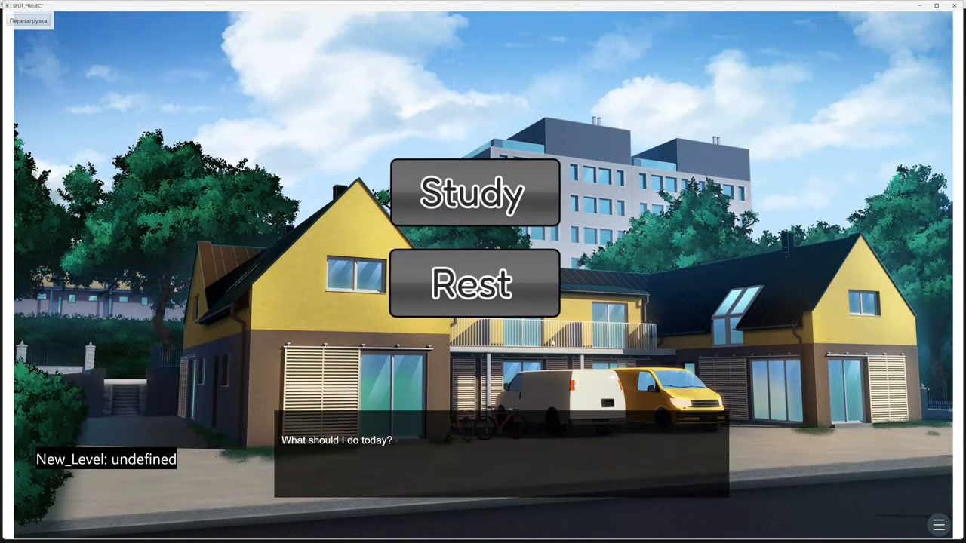
mouse_move(419, 303)
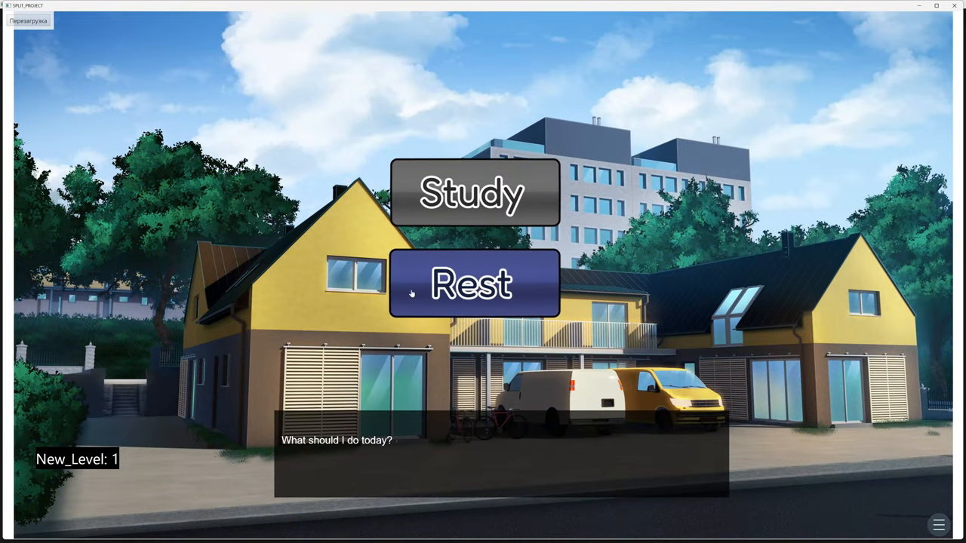
Choose Rest twice on the title screen with New_Level at 0 to see the study-reminder reply.
click(474, 194)
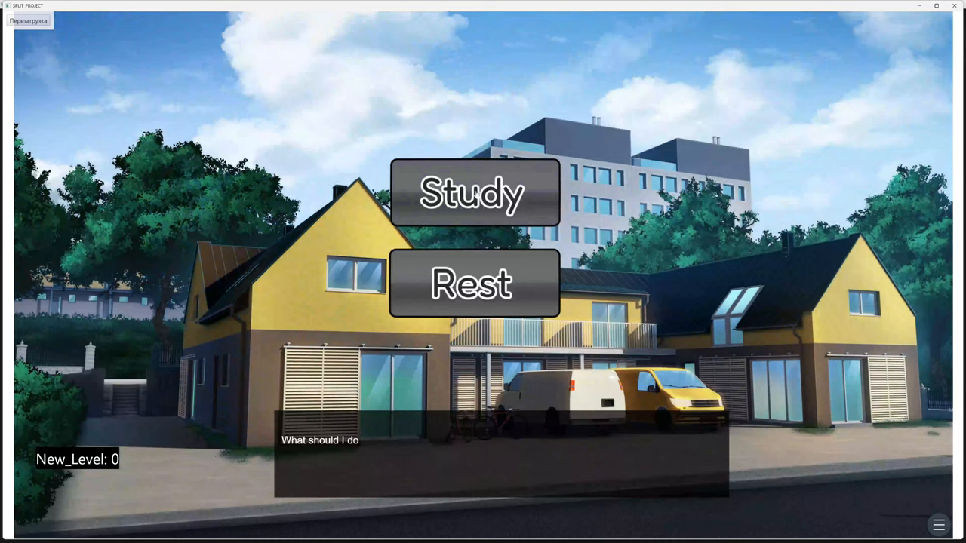
mouse_move(474, 284)
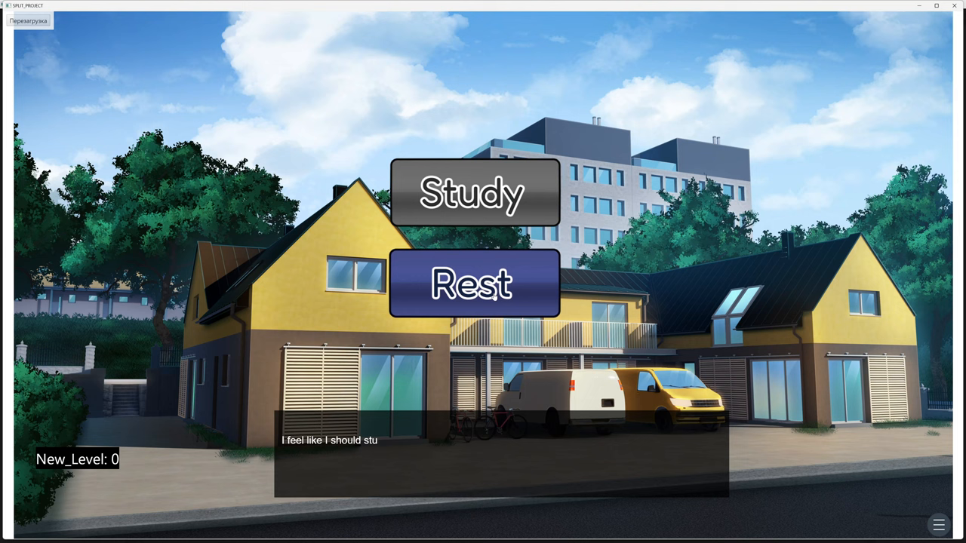
click(474, 284)
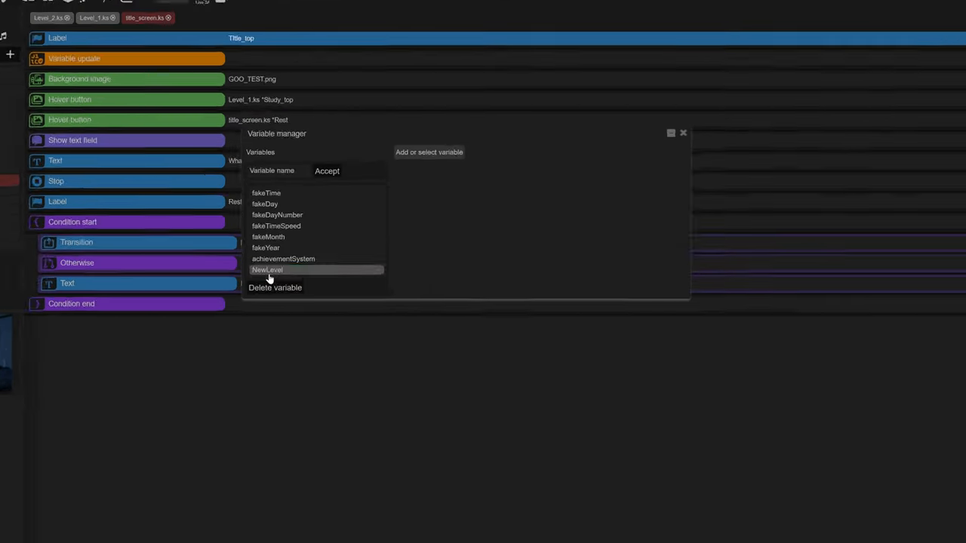
View NewLevel in the Variable manager: initial value 0, System variable enabled.
click(267, 268)
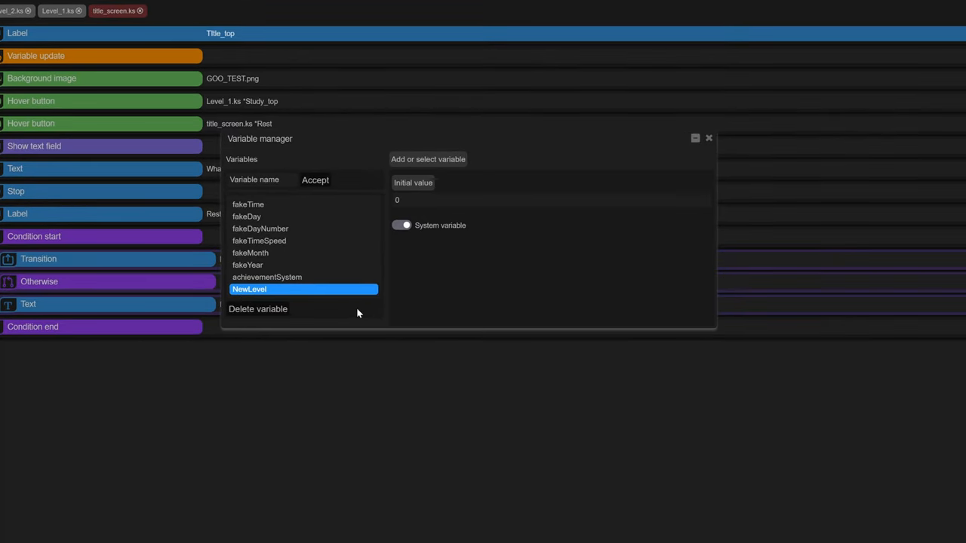
mouse_move(420, 230)
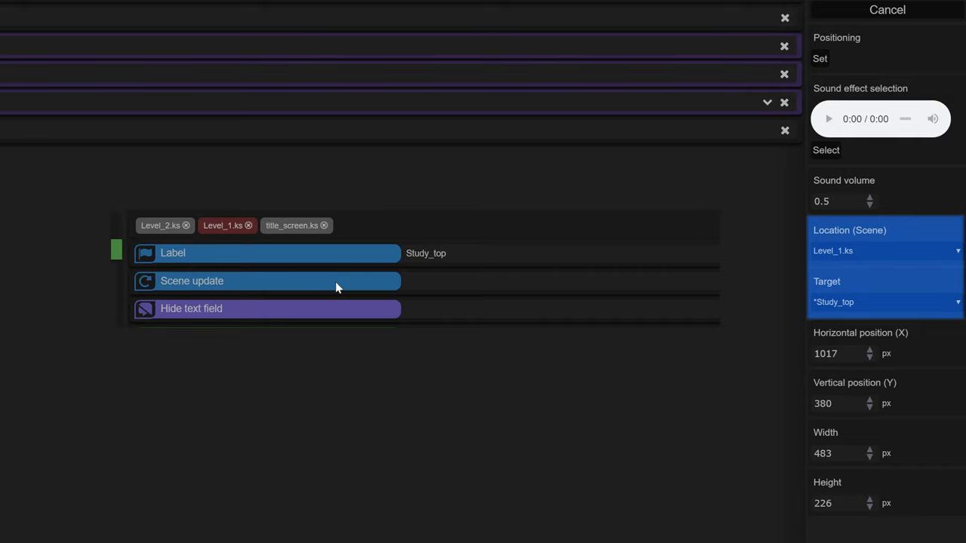
Show Level_1's Study_top label and its Variable setting assigning NewLevel = 1.
click(887, 9)
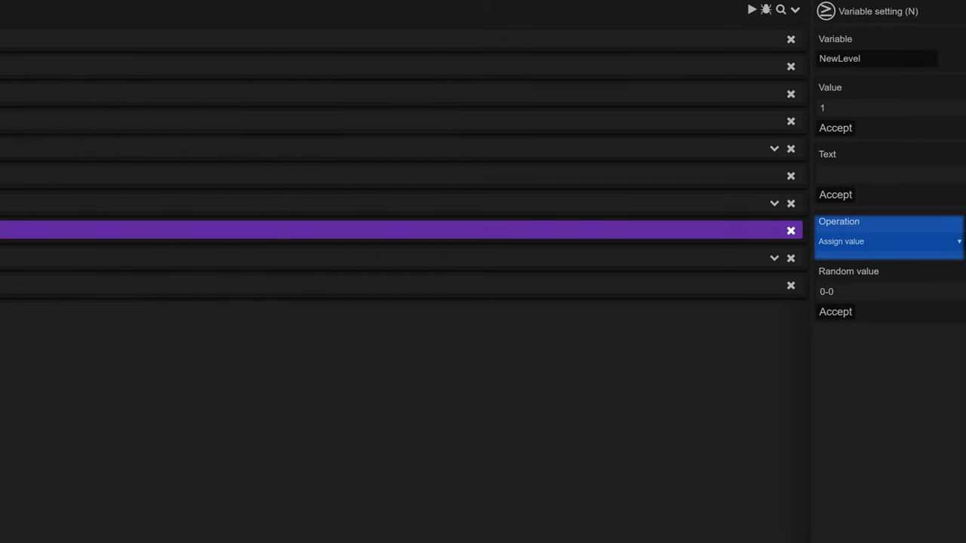
click(889, 107)
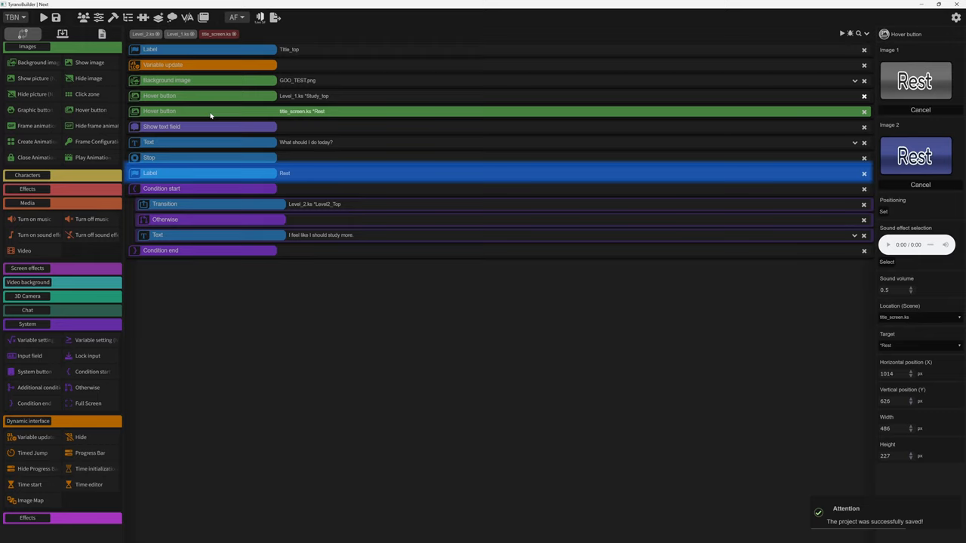
Review the Rest button's Condition start/Transition/Otherwise/Text branch on NewLevel and save.
click(161, 187)
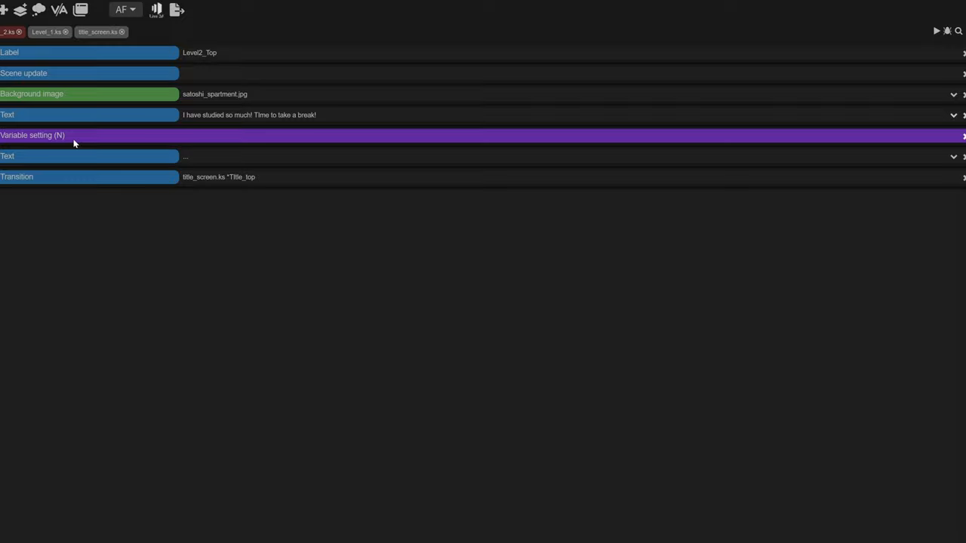
click(76, 136)
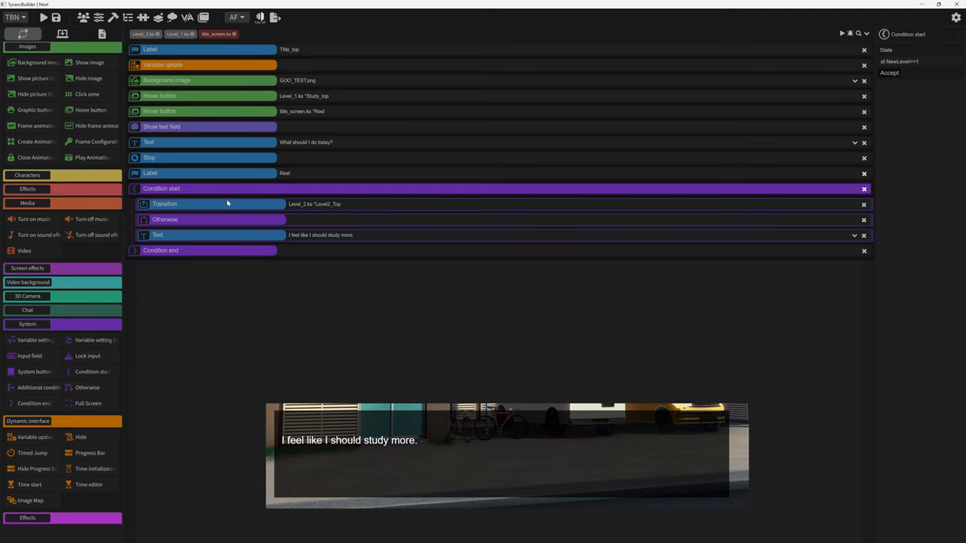
click(163, 204)
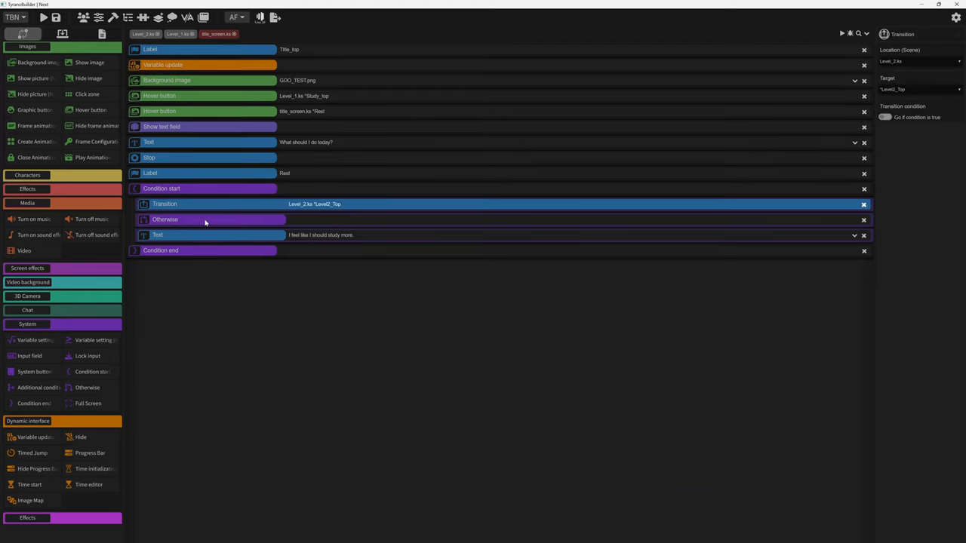